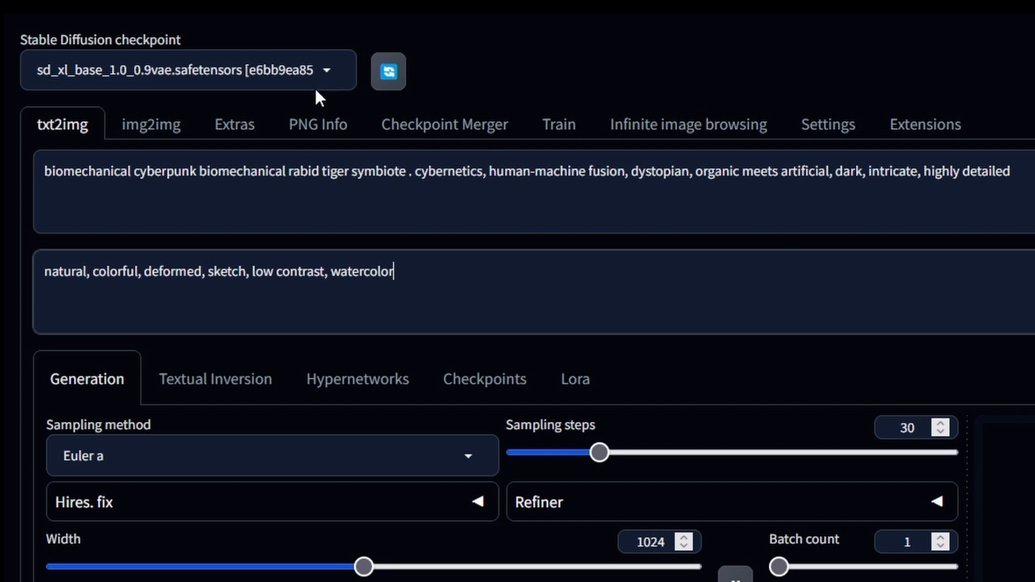
{"action": "mouse_move", "coordinate": [964, 378]}
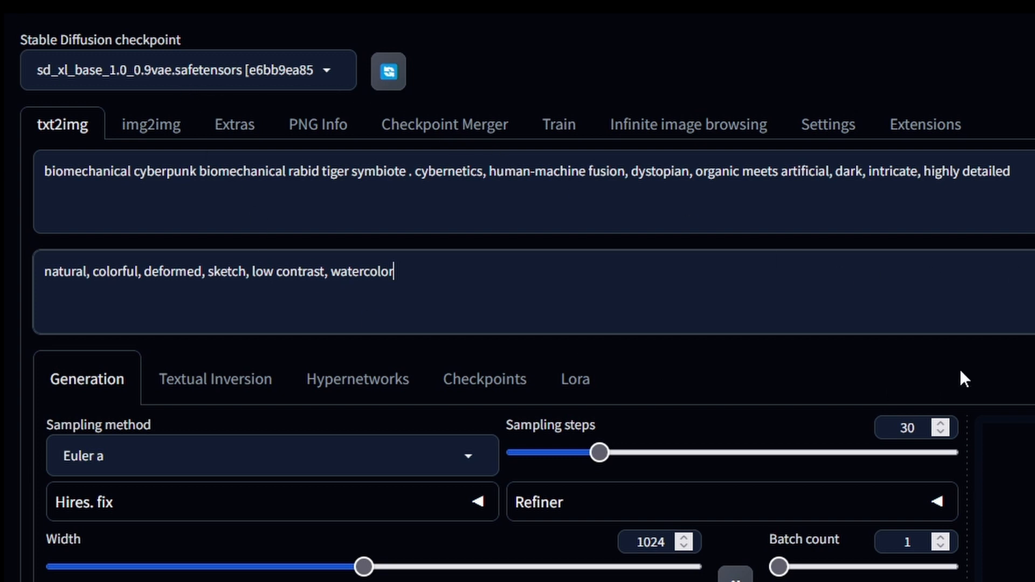
{"action": "mouse_move", "coordinate": [451, 478]}
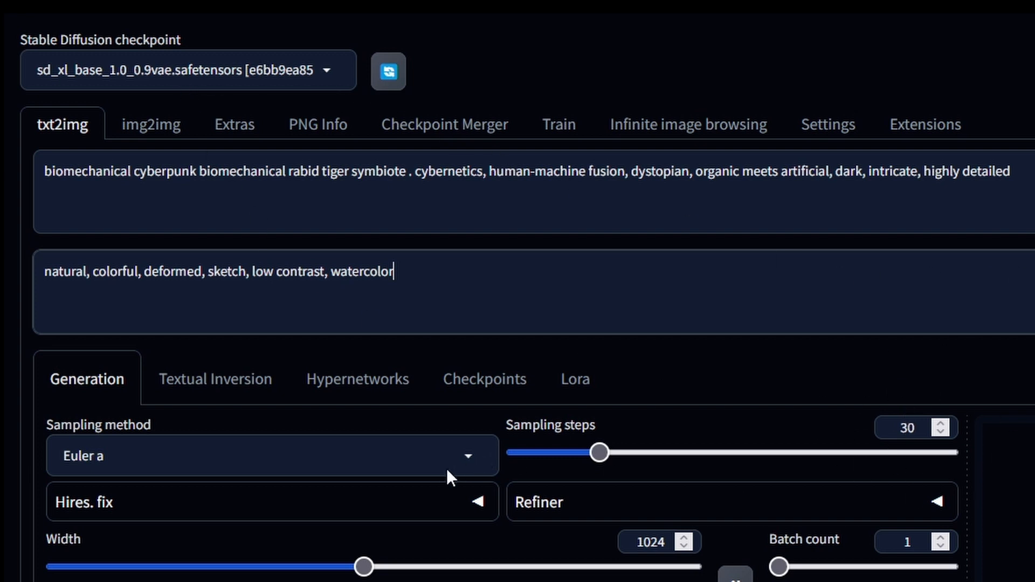
- Run 'git pull' in the stable-diffusion-webui folder to fetch the latest WebUI updates
{"action": "scroll", "scroll_direction": "down", "scroll_amount": 3}
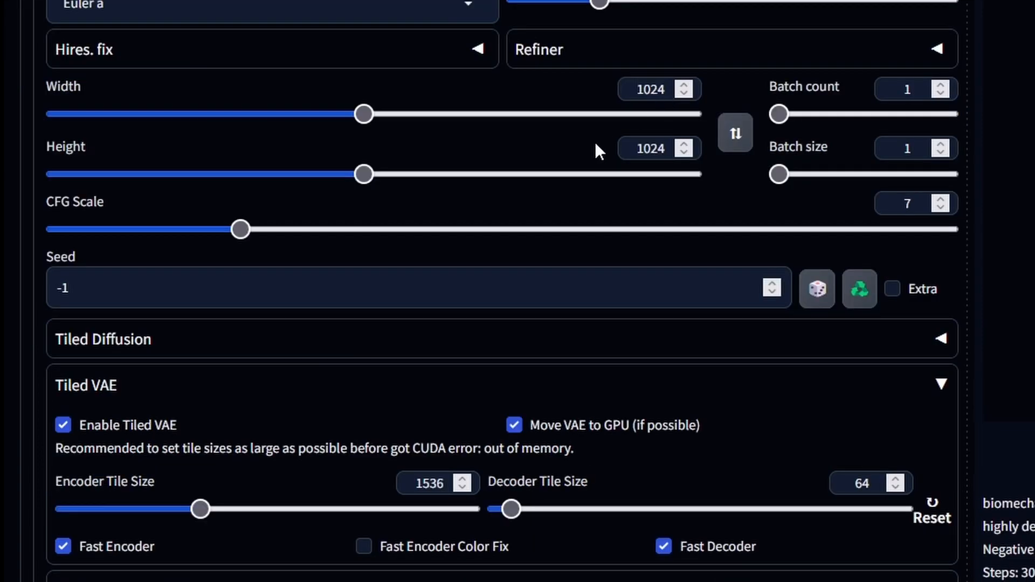
{"action": "mouse_move", "coordinate": [927, 215]}
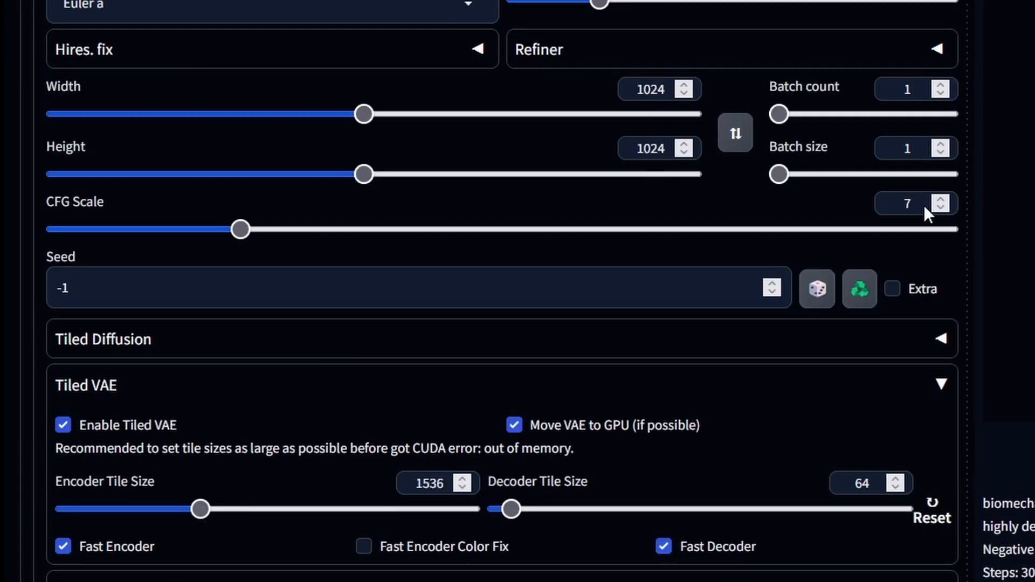
{"action": "mouse_move", "coordinate": [484, 355]}
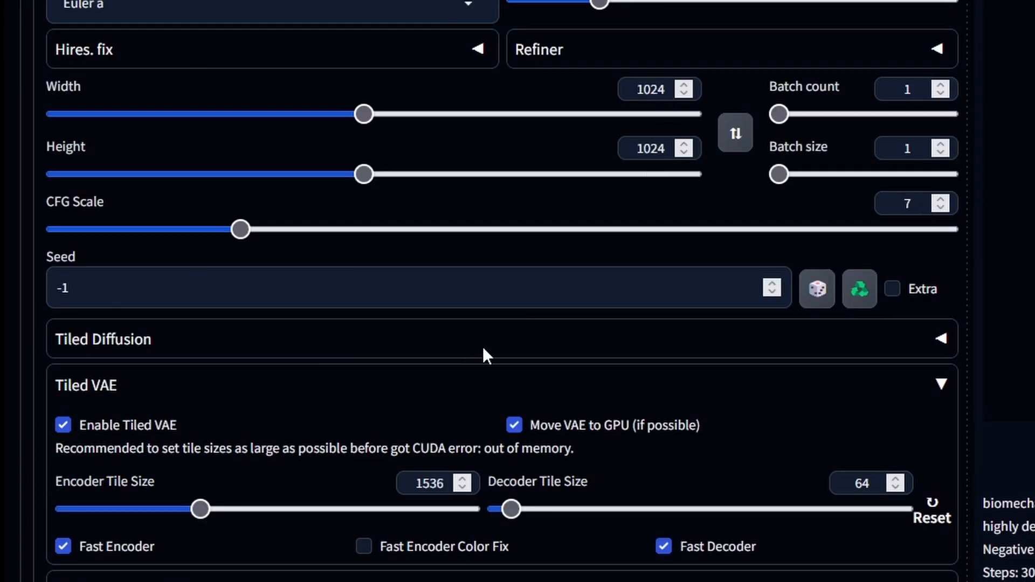
{"action": "mouse_move", "coordinate": [221, 480]}
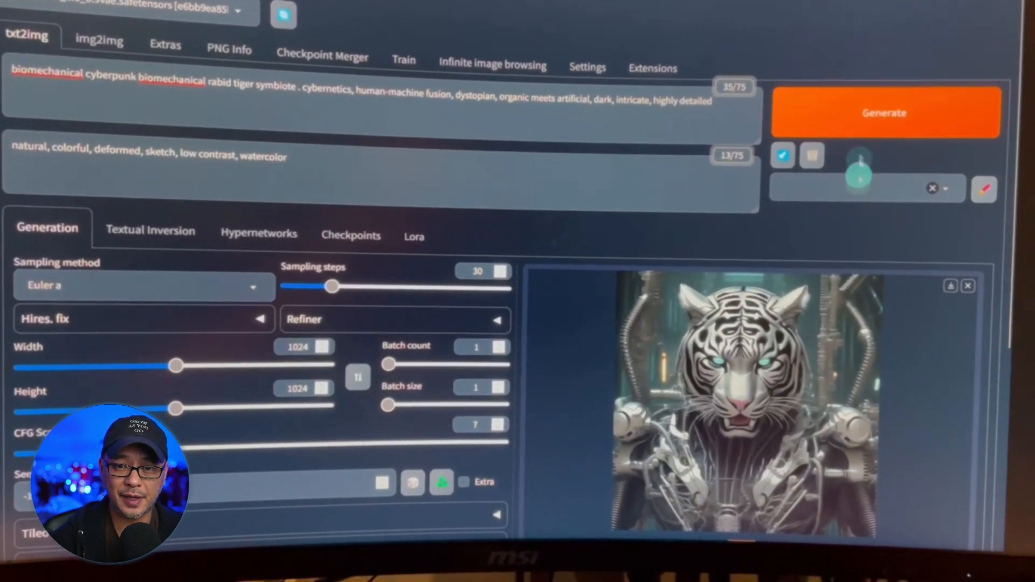
{"action": "left_click", "coordinate": [885, 113]}
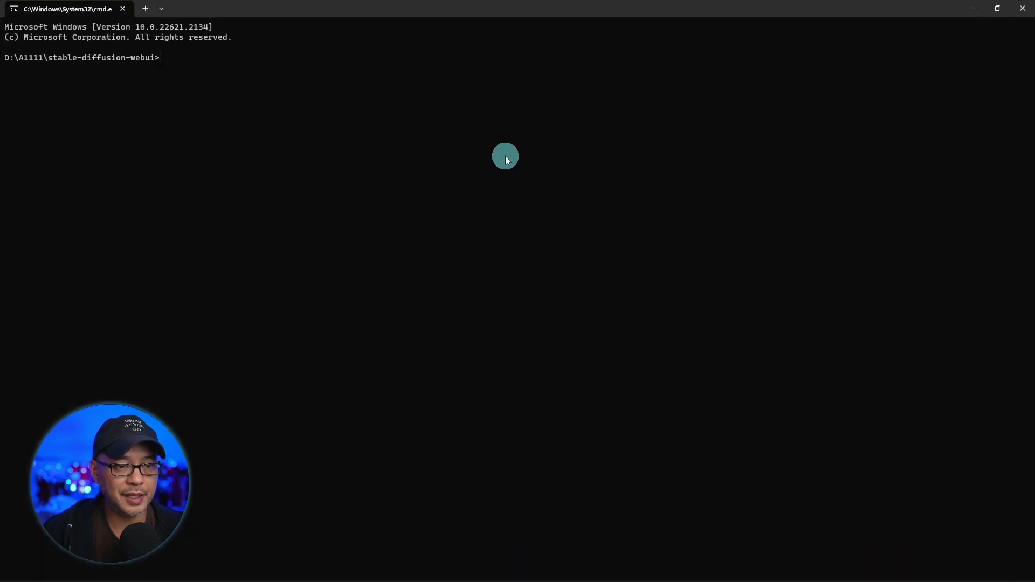
{"action": "mouse_move", "coordinate": [534, 157]}
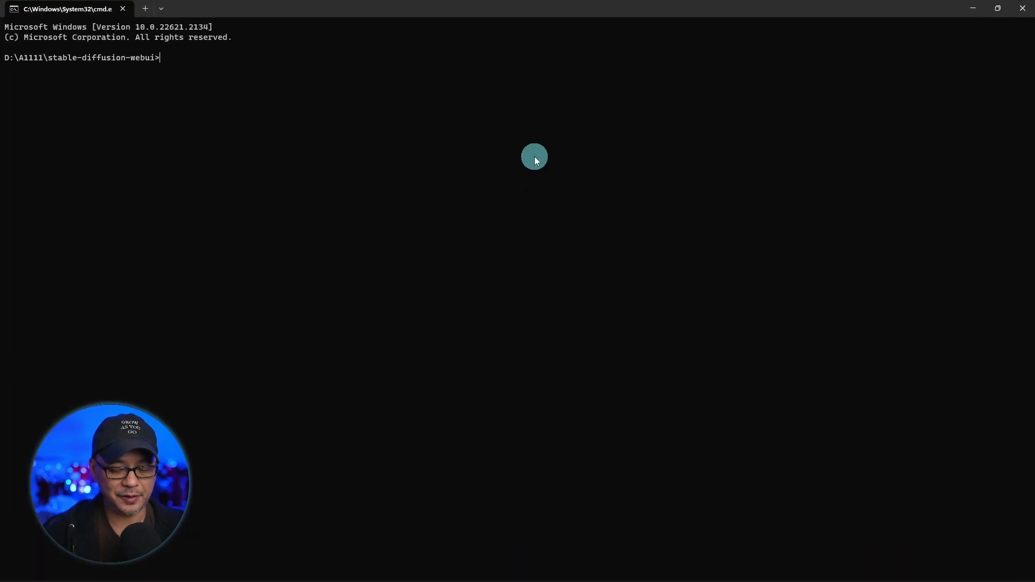
{"action": "type", "text": "git"}
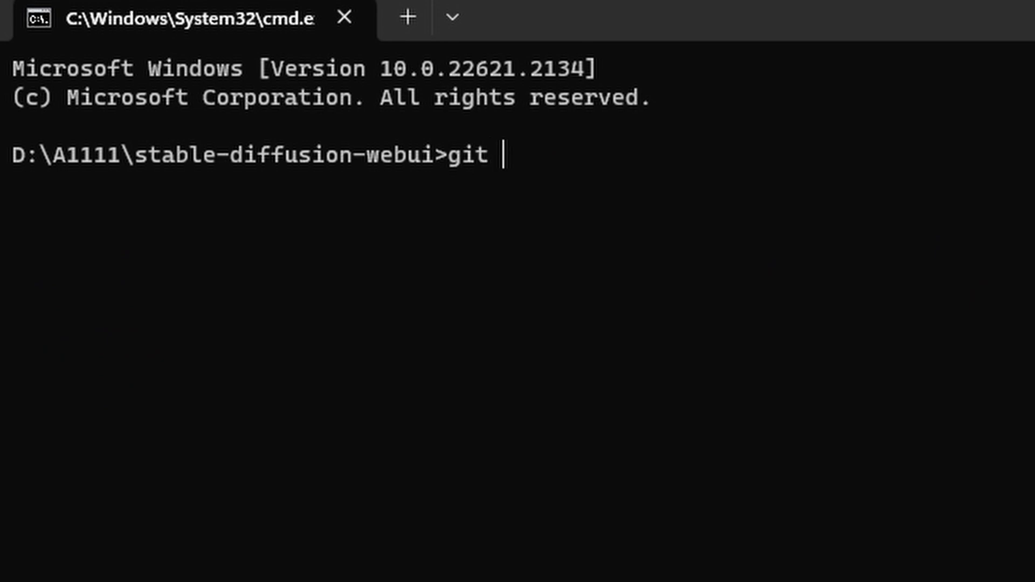
{"action": "type", "text": "pull"}
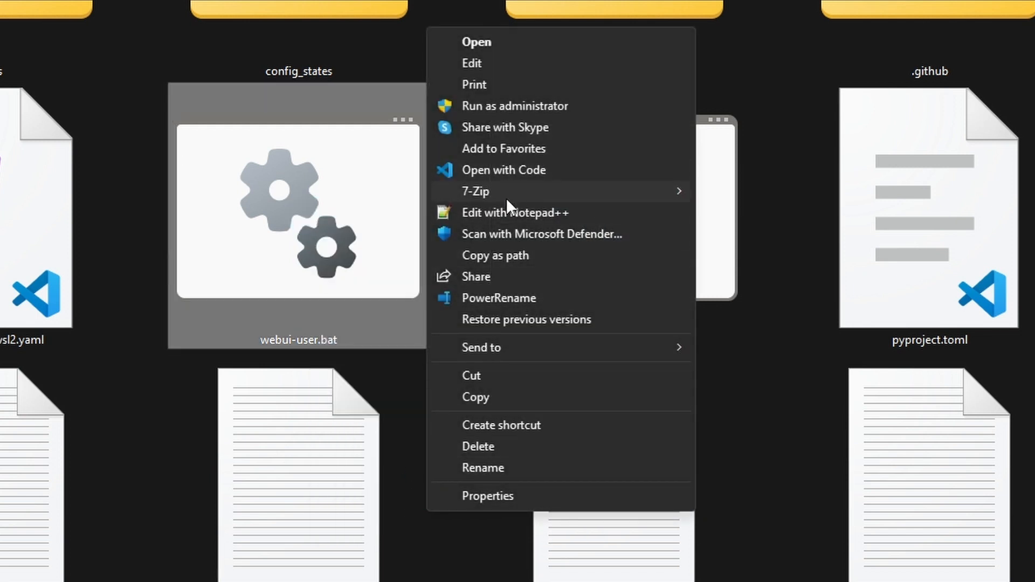
- Edit webui-user.bat with Notepad++ from its right-click menu
{"action": "left_click", "coordinate": [513, 212]}
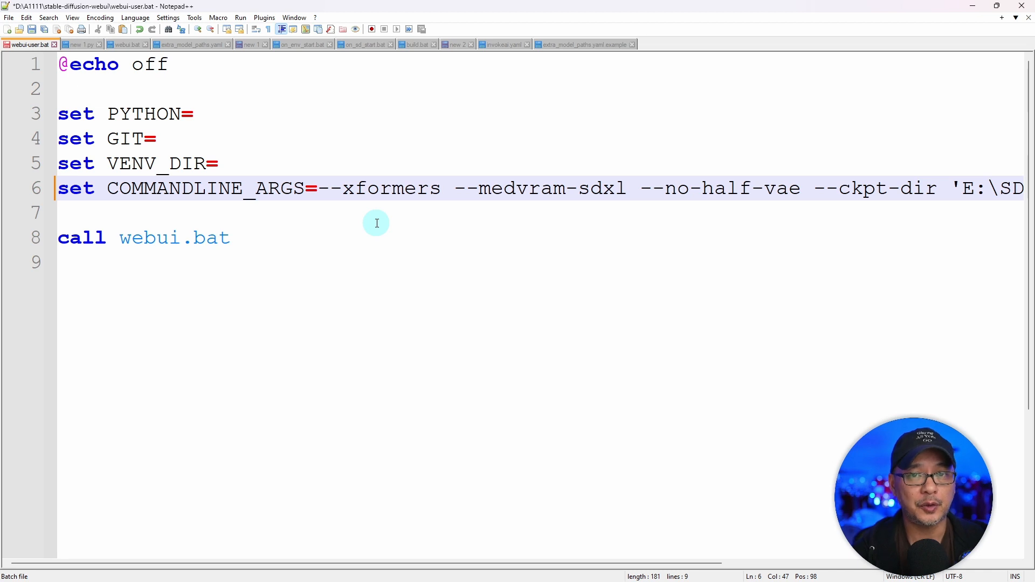
{"action": "mouse_move", "coordinate": [388, 224]}
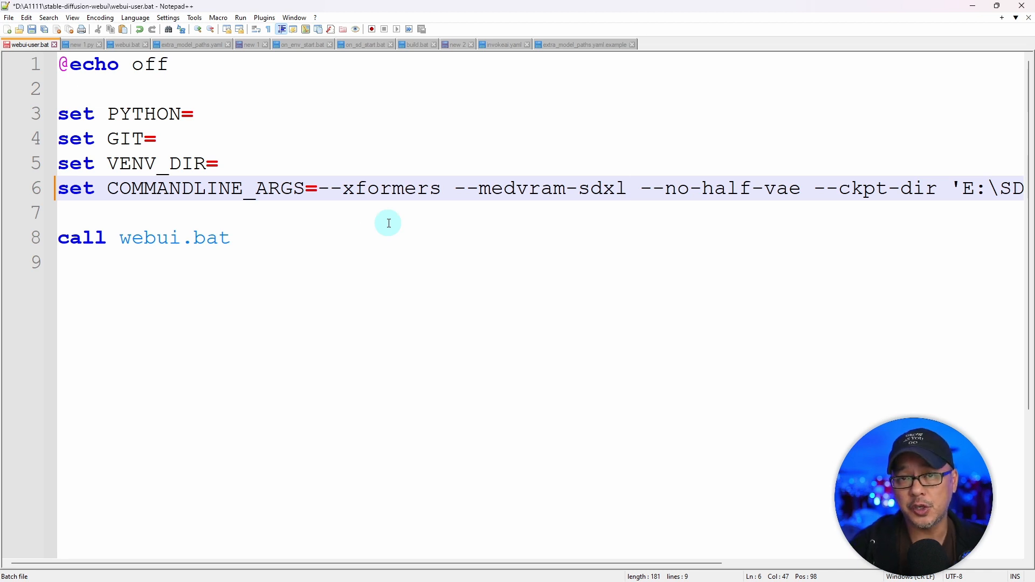
{"action": "mouse_move", "coordinate": [511, 192]}
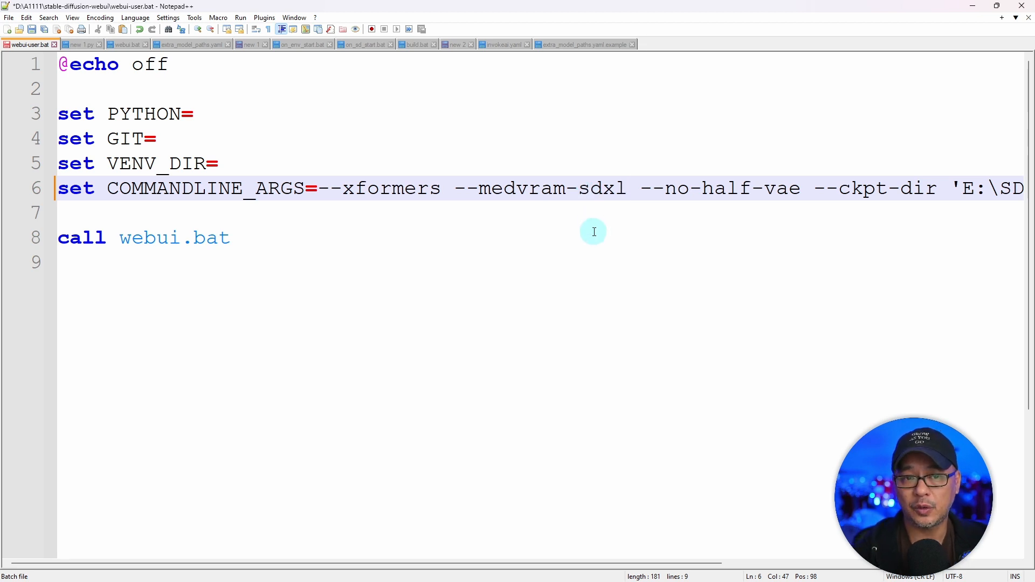
{"action": "mouse_move", "coordinate": [555, 238]}
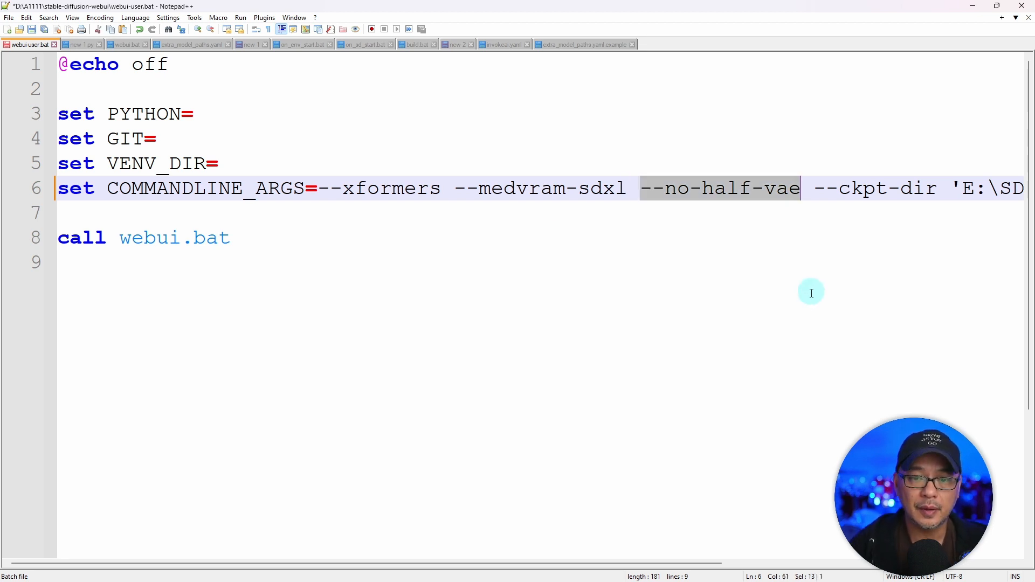
{"action": "mouse_move", "coordinate": [728, 238]}
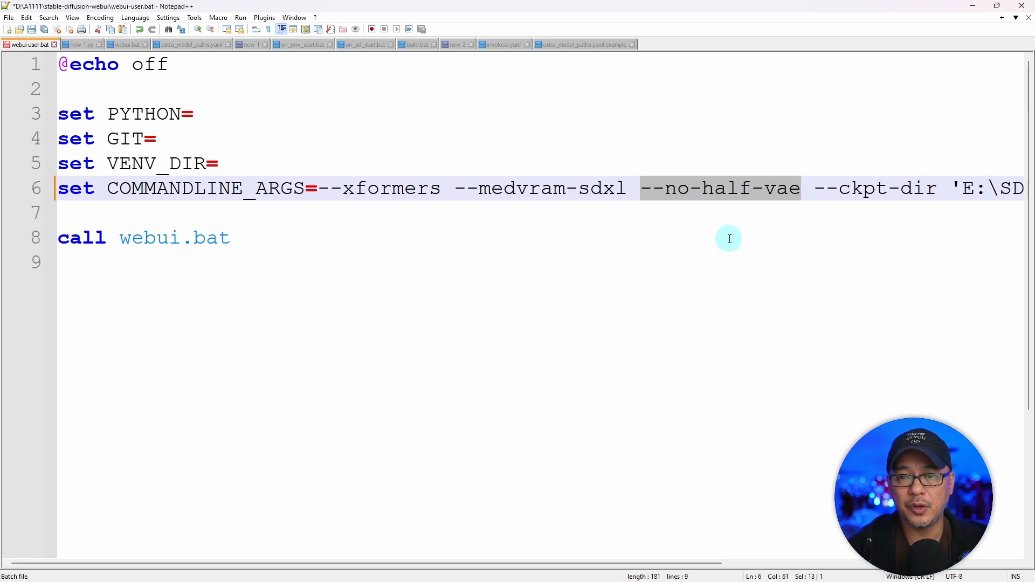
{"action": "mouse_move", "coordinate": [729, 235]}
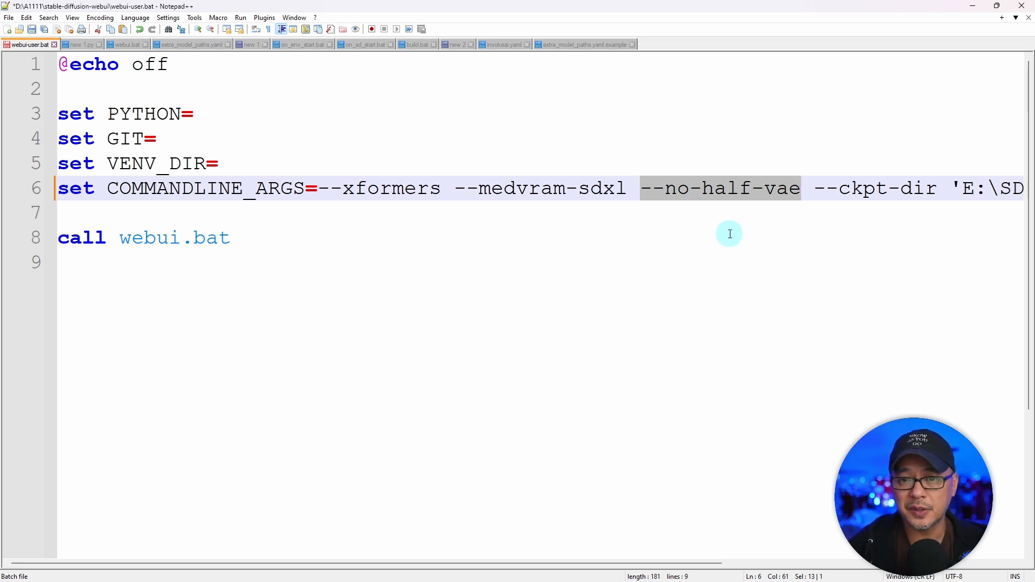
{"action": "mouse_move", "coordinate": [736, 214]}
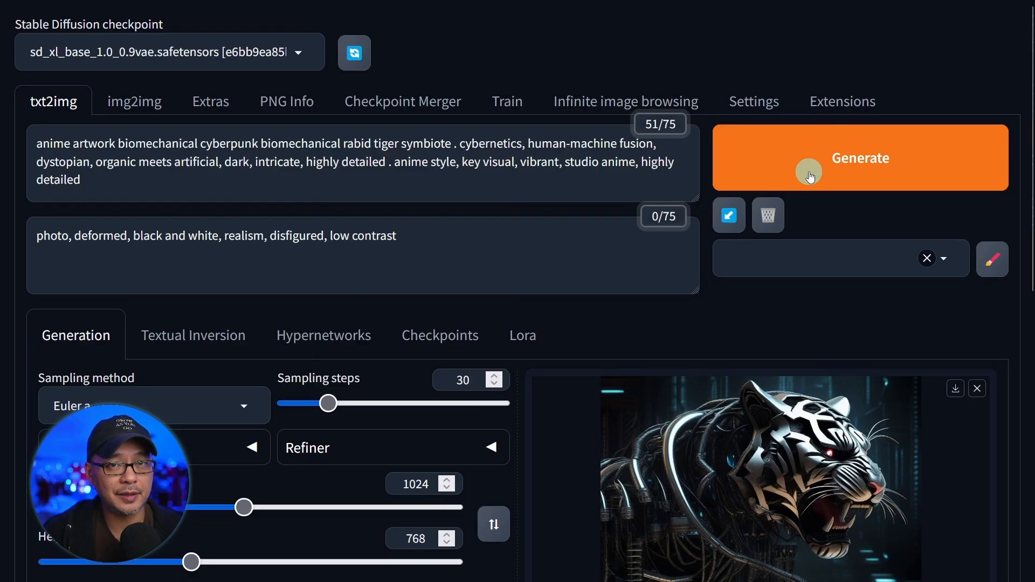
- Verify TiledDiffusion with Tiled VAE shows Installed for 'tile', then apply and restart the UI
{"action": "left_click", "coordinate": [842, 101]}
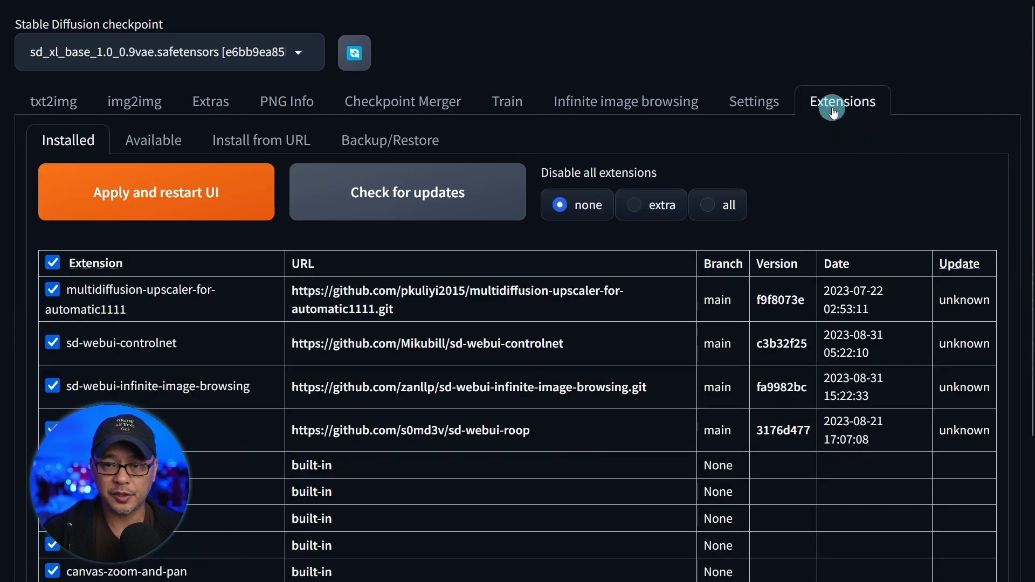
{"action": "left_click", "coordinate": [154, 141]}
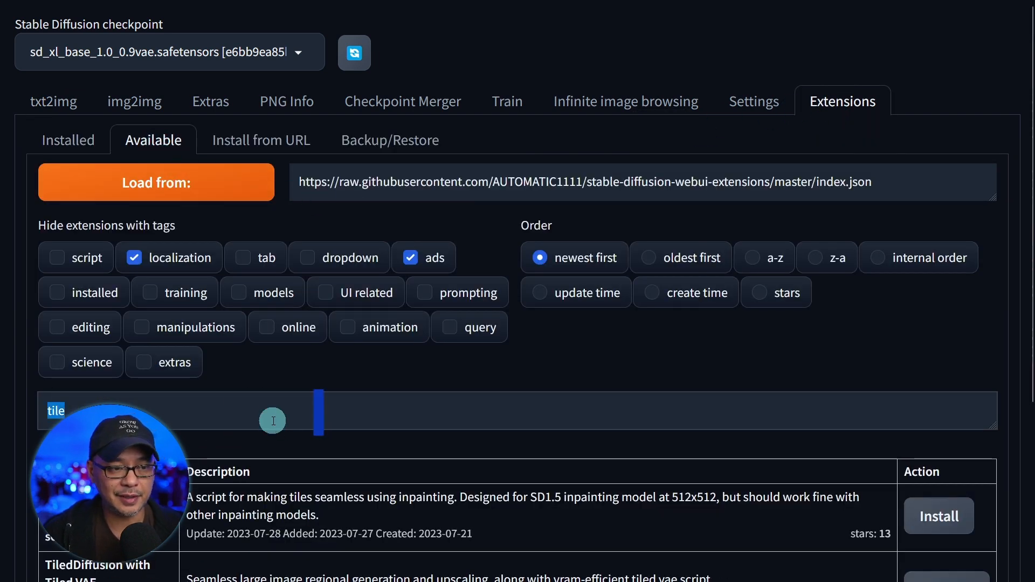
{"action": "scroll", "scroll_direction": "down", "scroll_amount": 3}
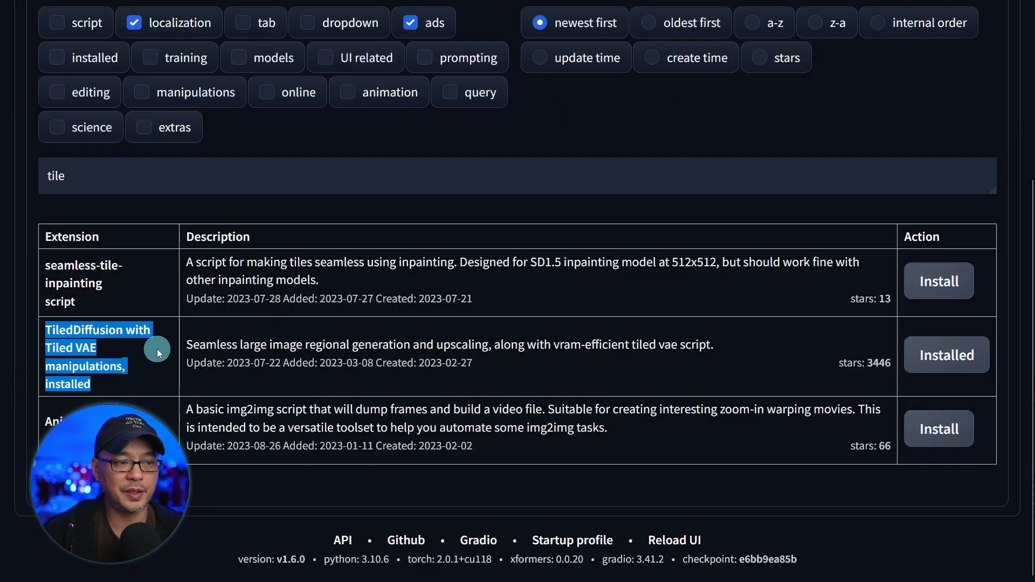
{"action": "mouse_move", "coordinate": [391, 348]}
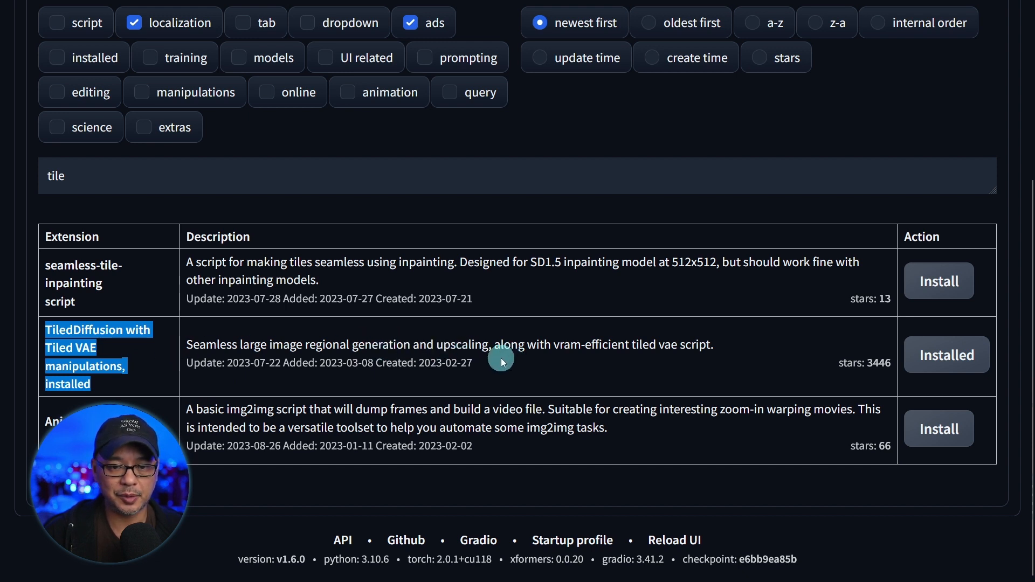
{"action": "mouse_move", "coordinate": [601, 348]}
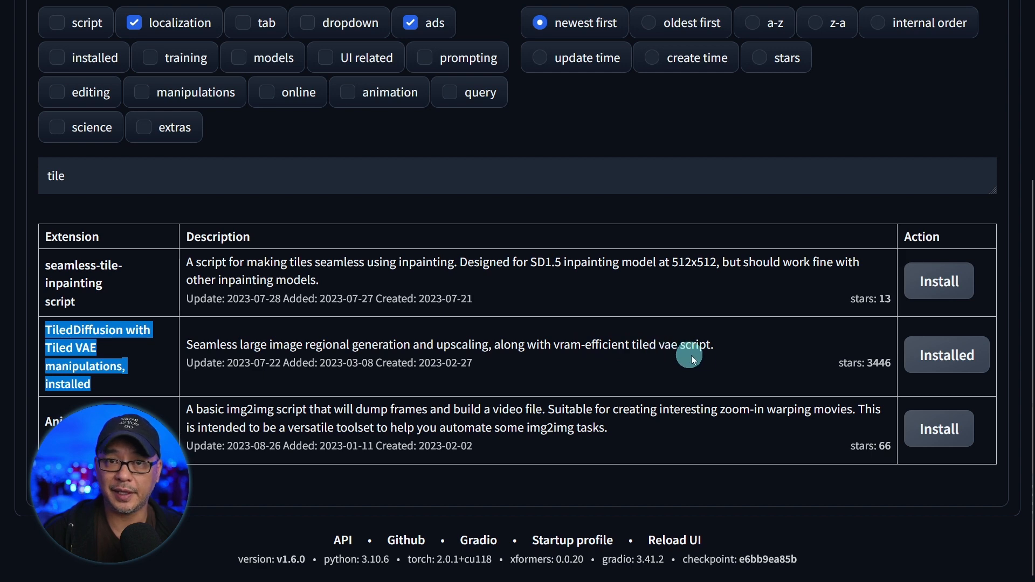
{"action": "mouse_move", "coordinate": [732, 304]}
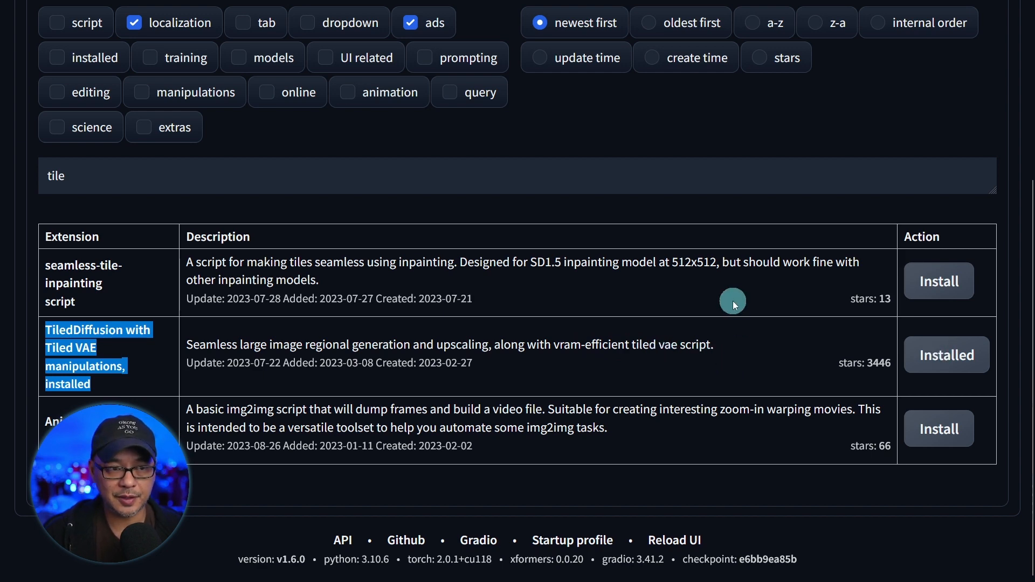
{"action": "left_click", "coordinate": [68, 139]}
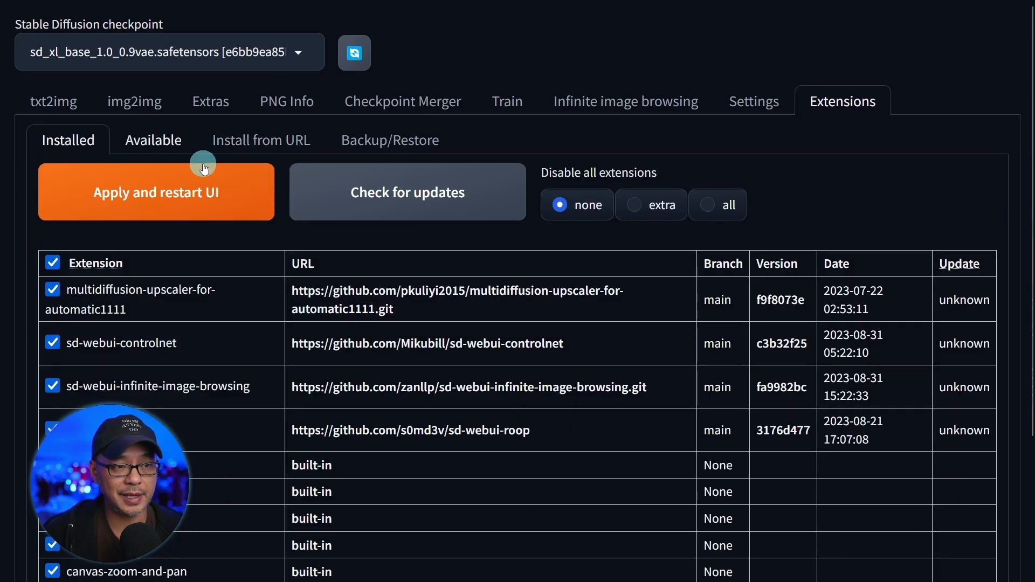
{"action": "left_click", "coordinate": [157, 192]}
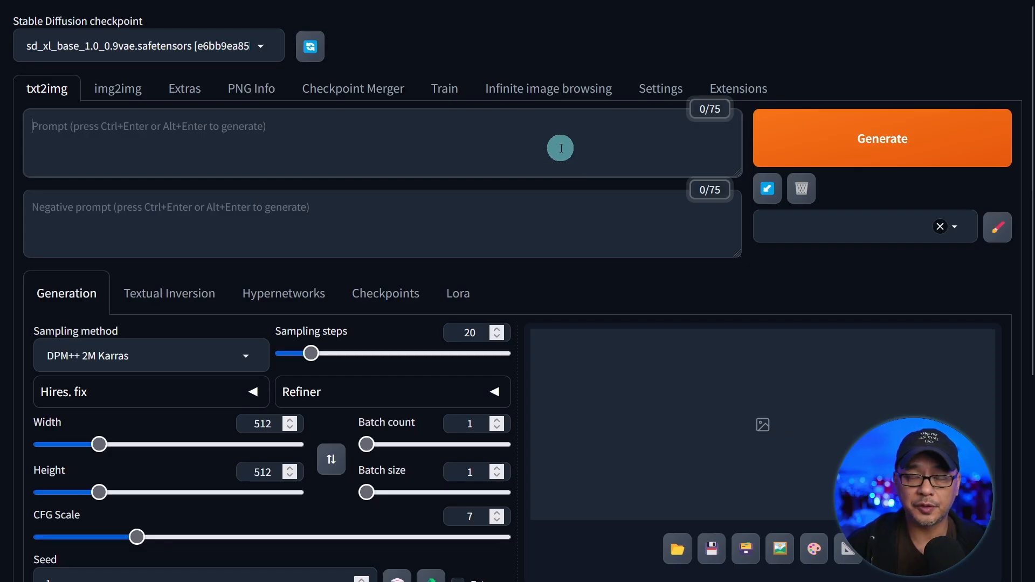
- Expand the Tiled VAE accordion on txt2img and tick Enable Tiled VAE
{"action": "scroll", "scroll_direction": "down", "scroll_amount": 3}
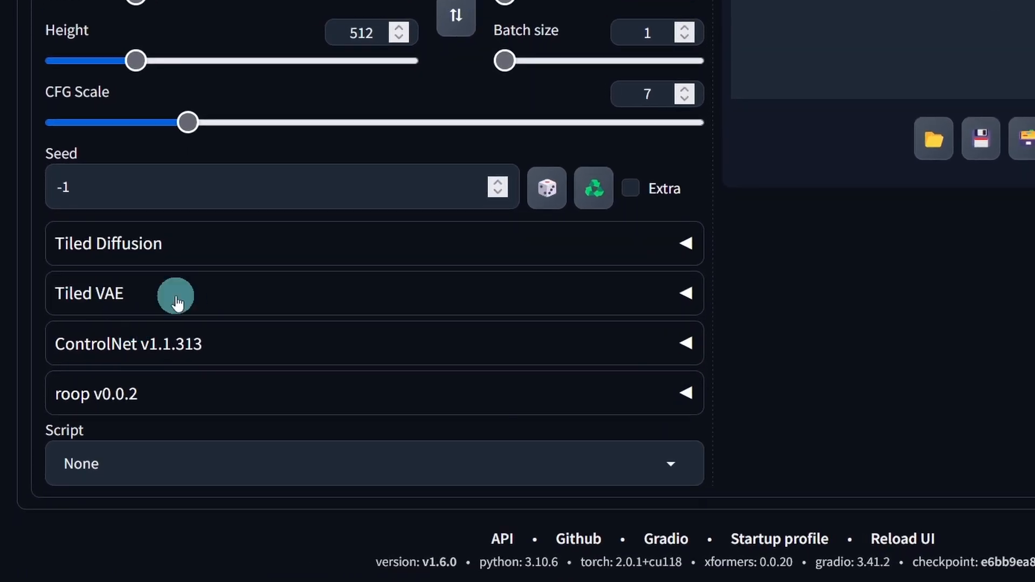
{"action": "left_click", "coordinate": [684, 294]}
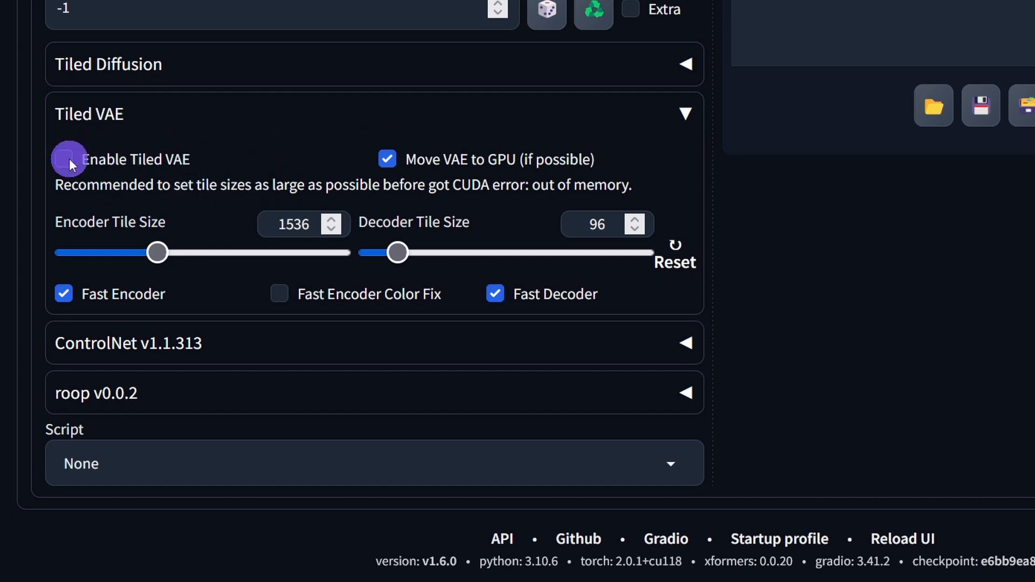
{"action": "left_click", "coordinate": [62, 159]}
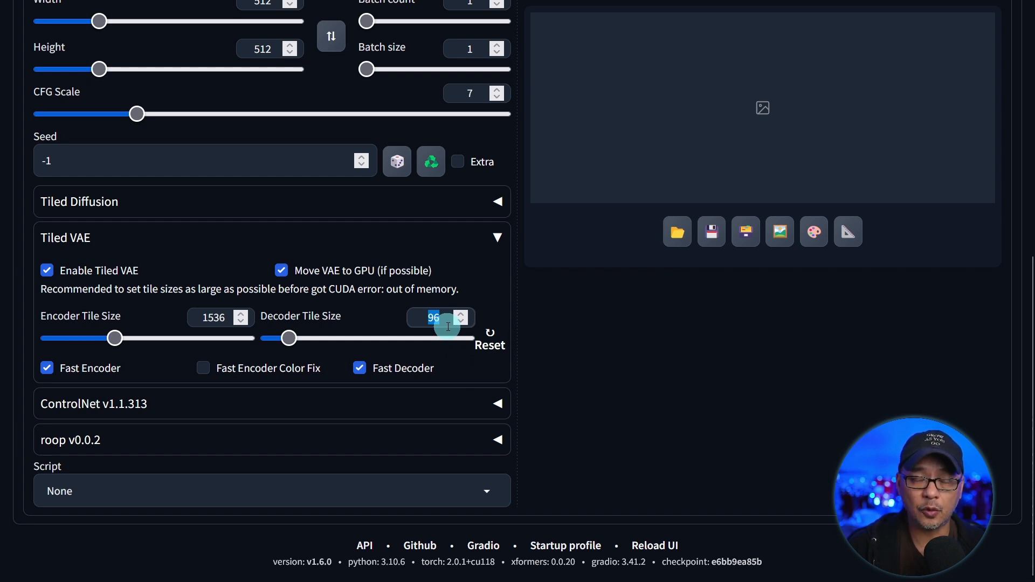
{"action": "mouse_move", "coordinate": [337, 313]}
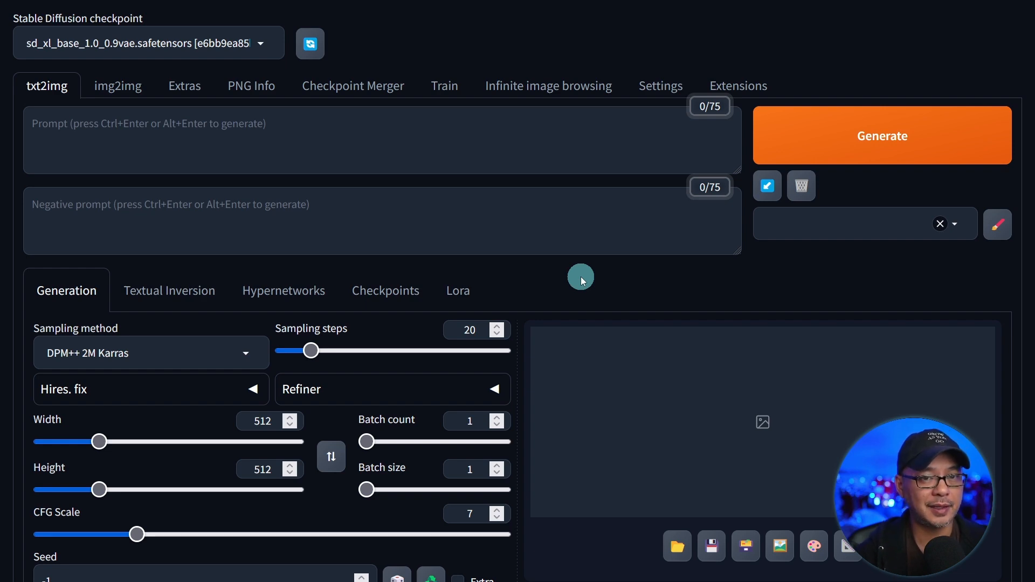
- Change the Live preview display period in the Live previews settings
{"action": "left_click", "coordinate": [659, 85]}
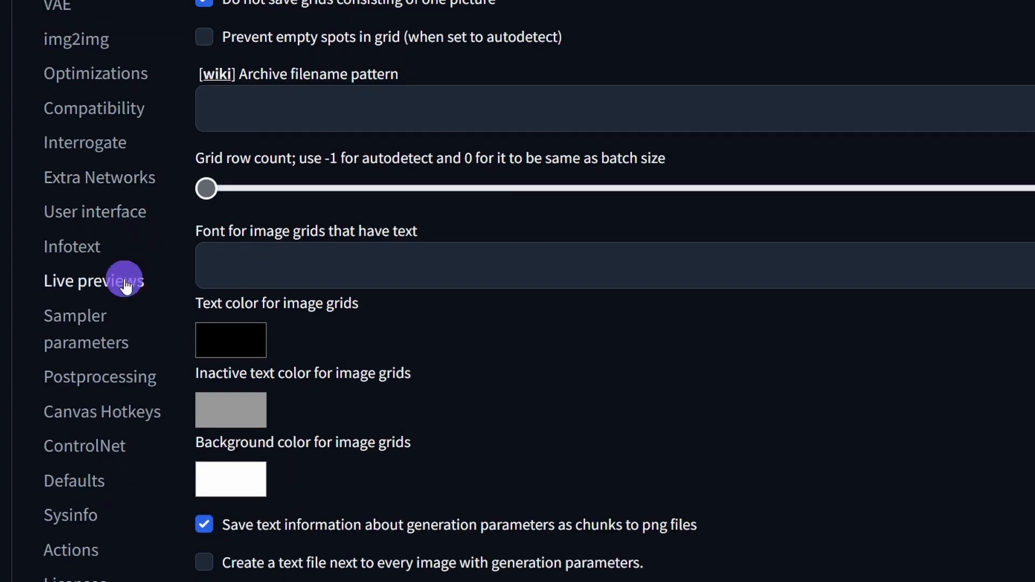
{"action": "left_click", "coordinate": [93, 280]}
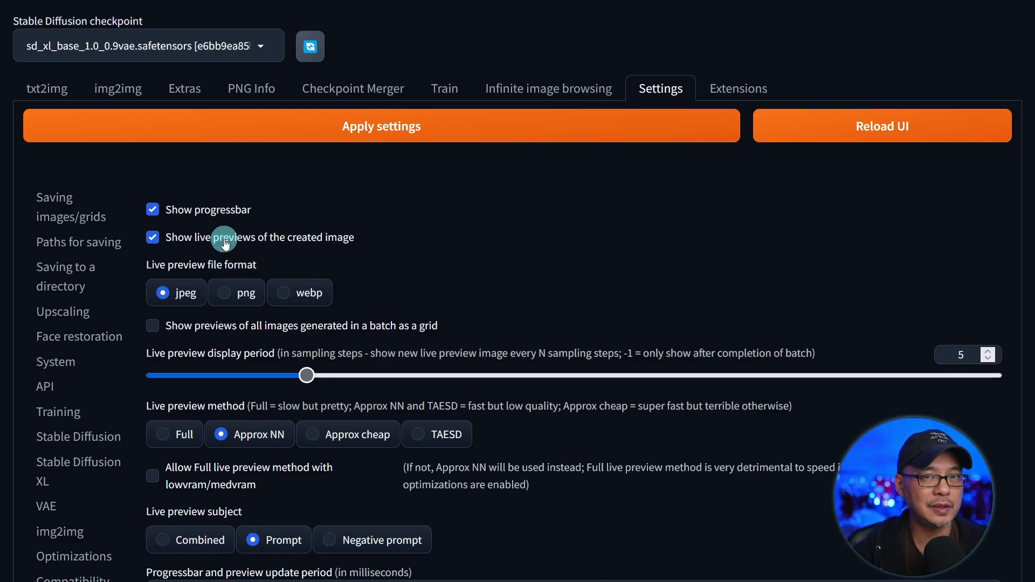
{"action": "mouse_move", "coordinate": [440, 255]}
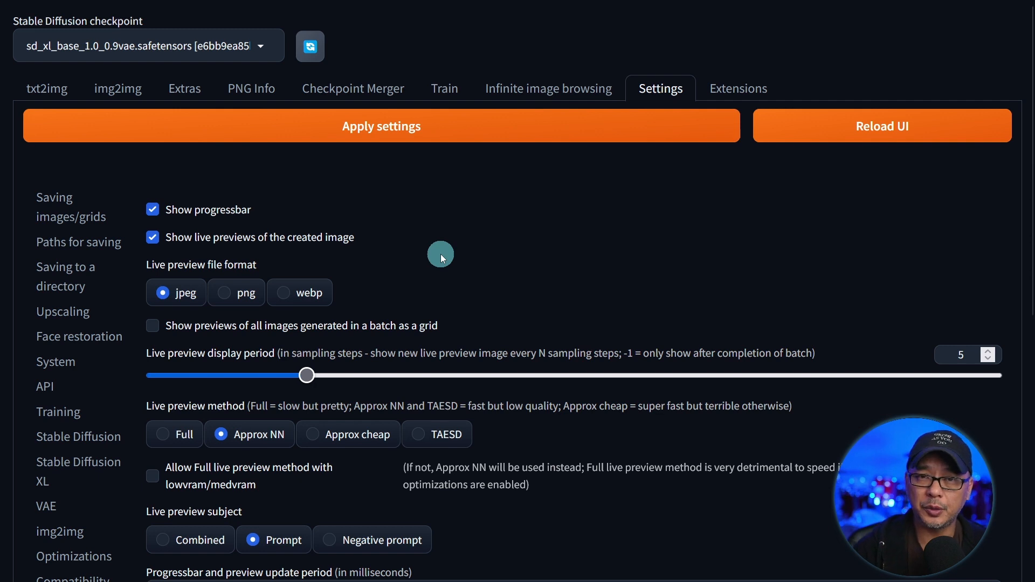
{"action": "mouse_move", "coordinate": [984, 353]}
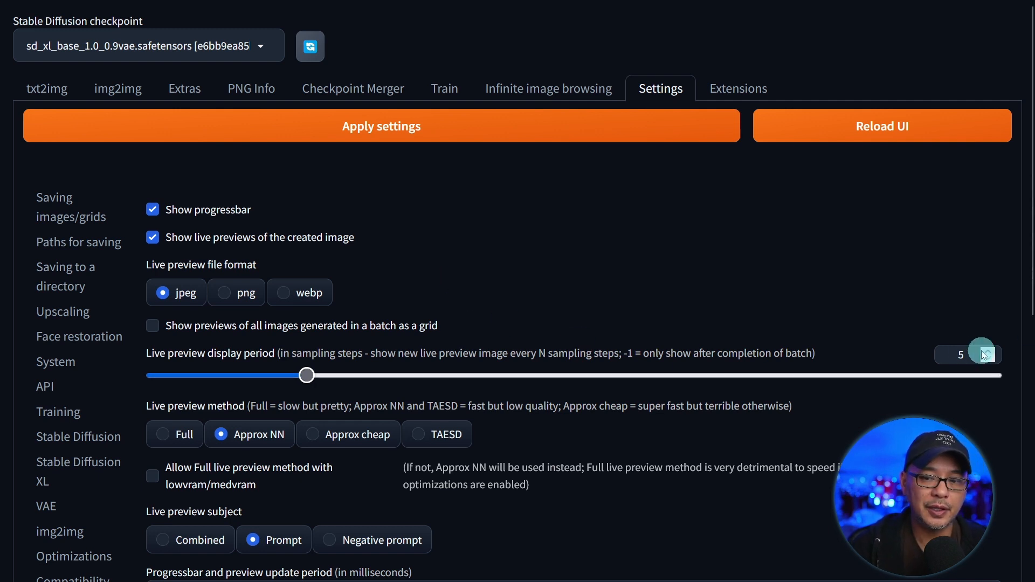
{"action": "left_click", "coordinate": [961, 354]}
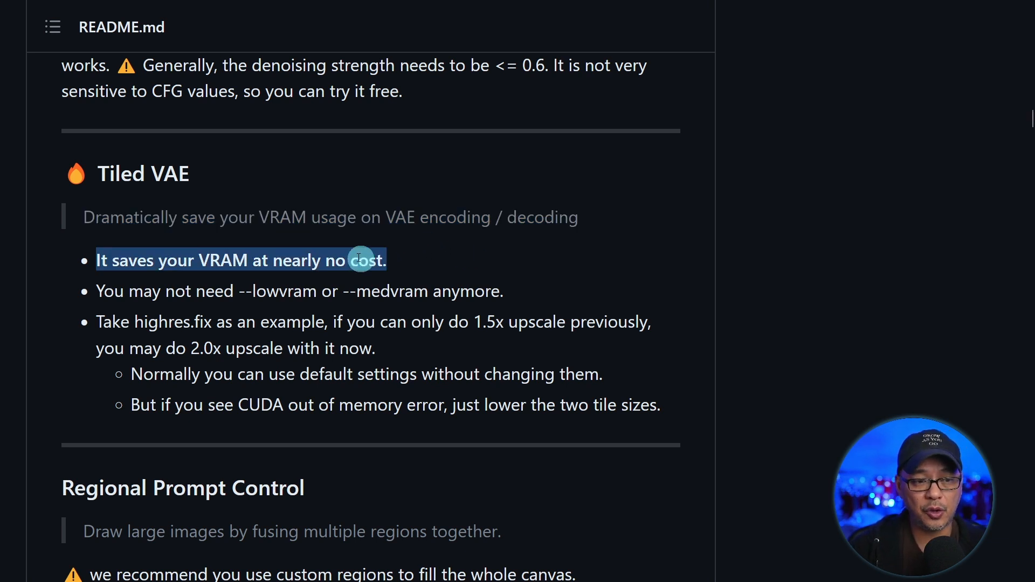
{"action": "mouse_move", "coordinate": [446, 291]}
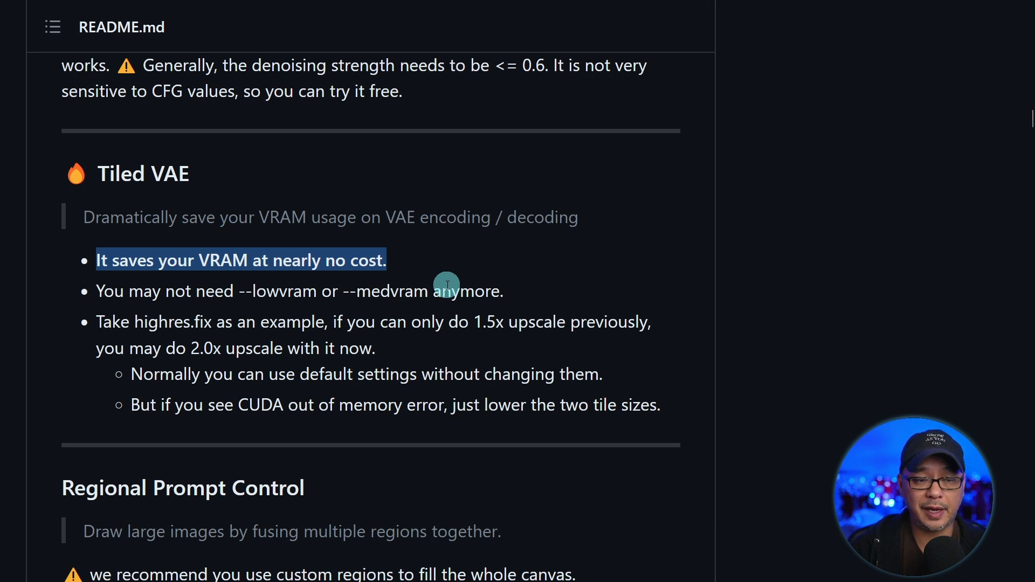
{"action": "mouse_move", "coordinate": [397, 297]}
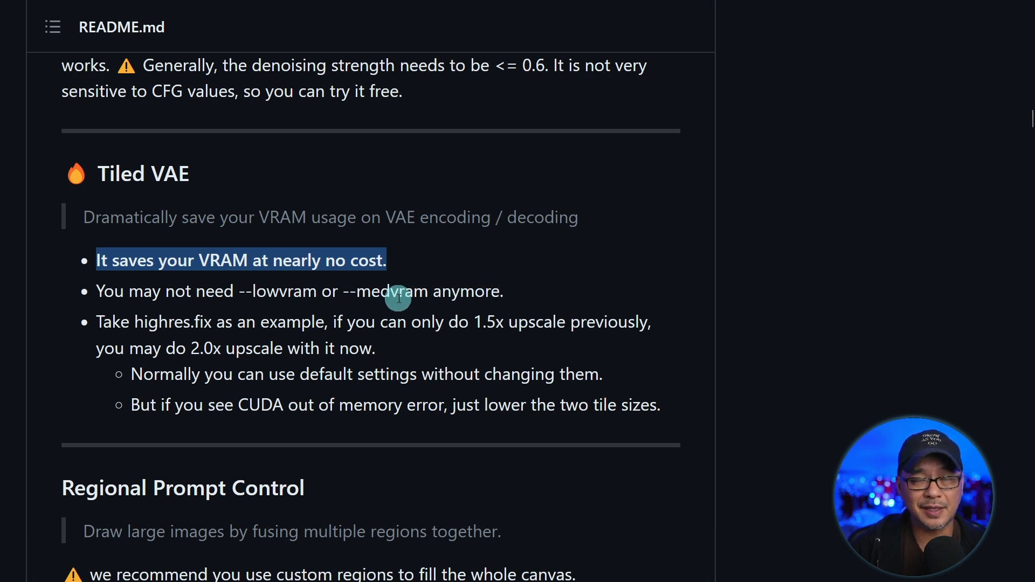
- Highlight the README bullet about enabling 2.0x highres.fix upscales instead of 1.5x
{"action": "left_click_drag", "start_coordinate": [396, 297], "coordinate": [491, 348]}
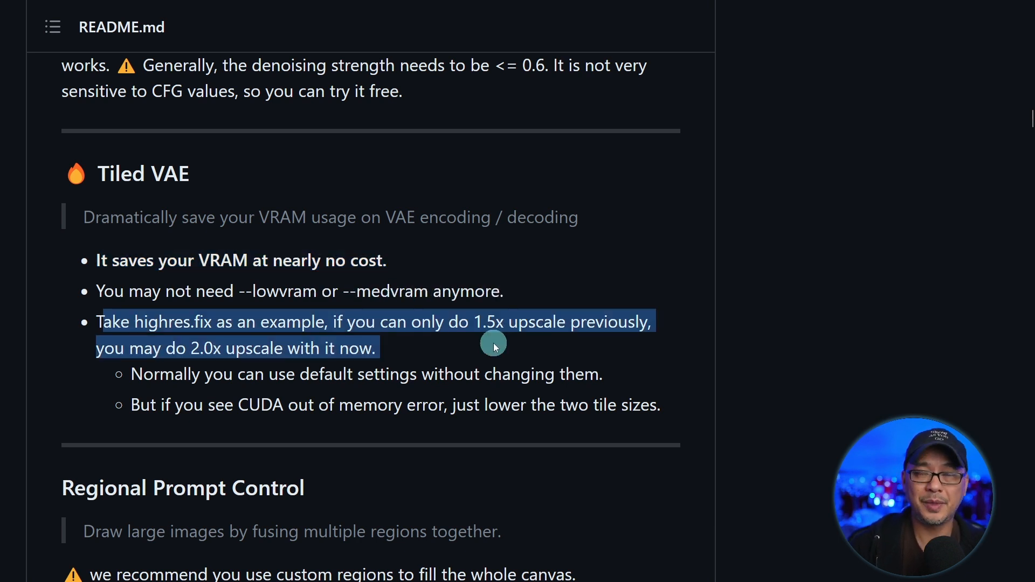